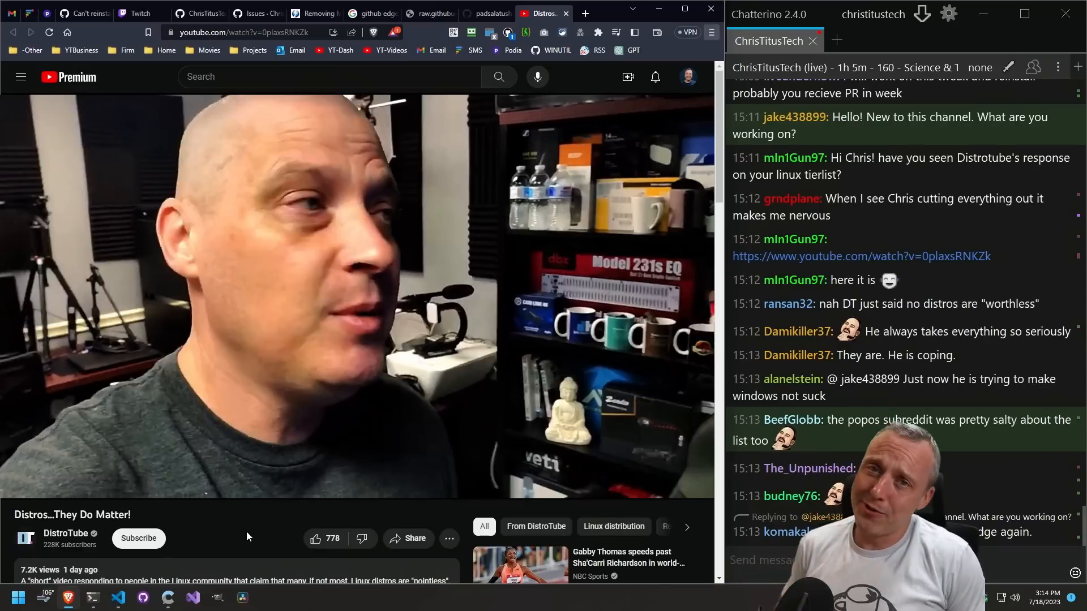
# Scroll through the DistroTube video page before returning to the Edge-Removal repository.
pyautogui.scroll(-3)
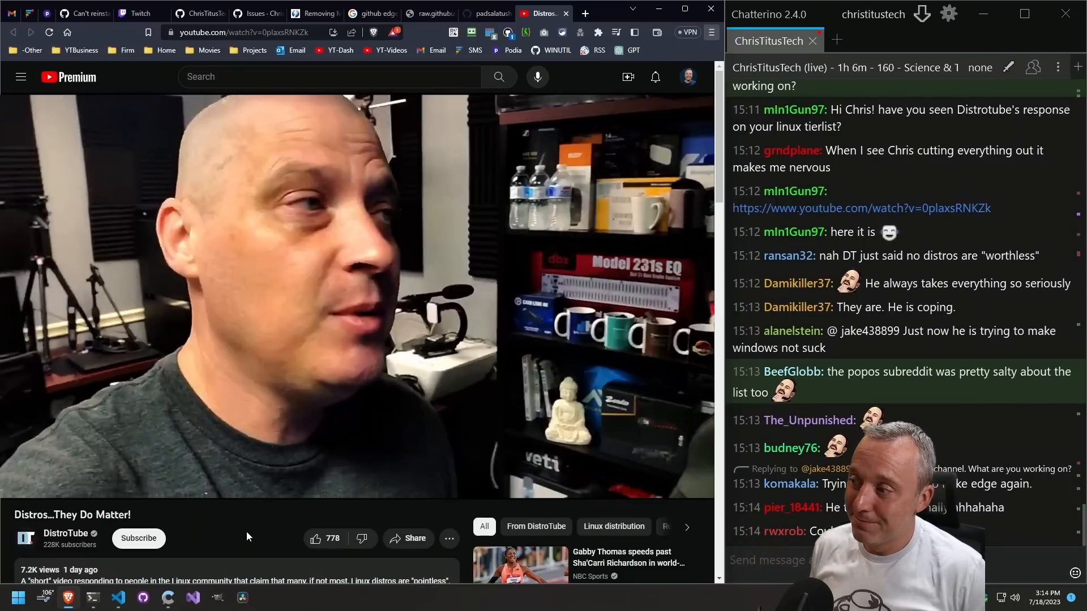
pyautogui.scroll(-3)
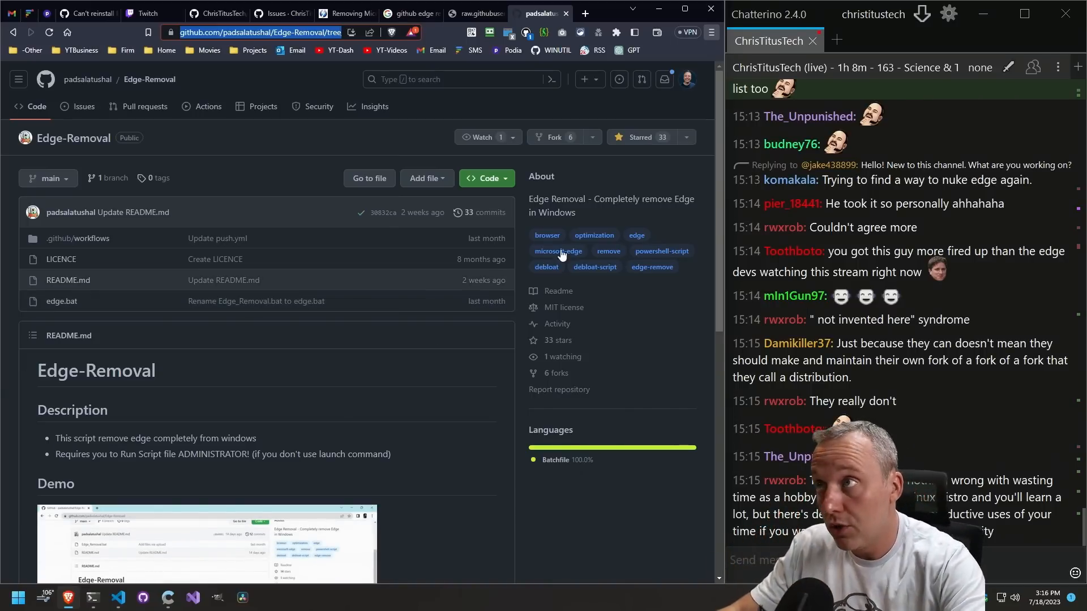
# Search 'arco linux github' in a new tab and open the arcolinux GitHub organization result.
pyautogui.click(584, 14)
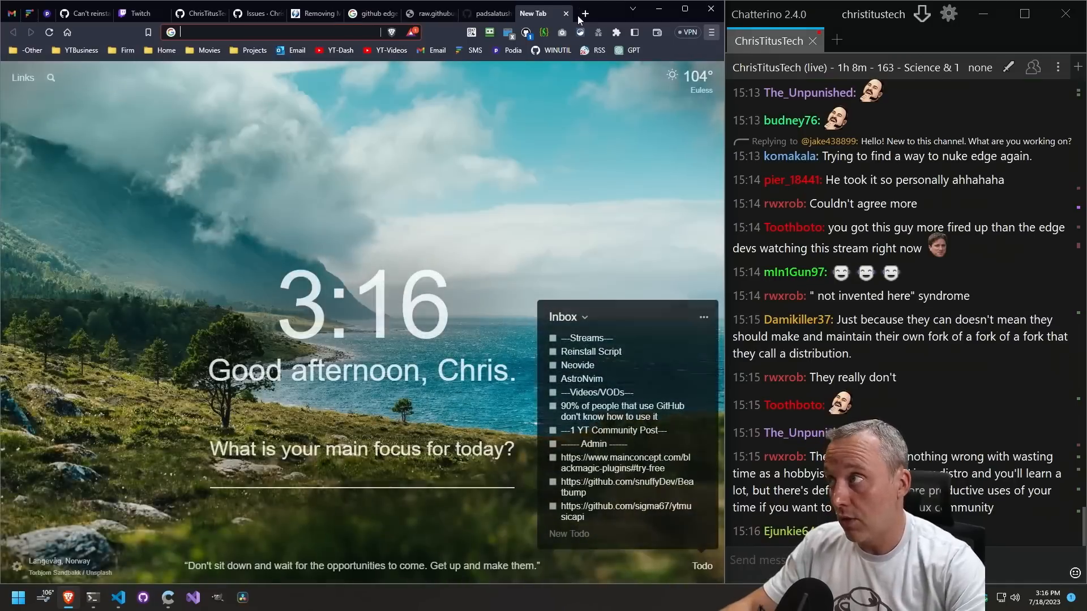
pyautogui.write('ac')
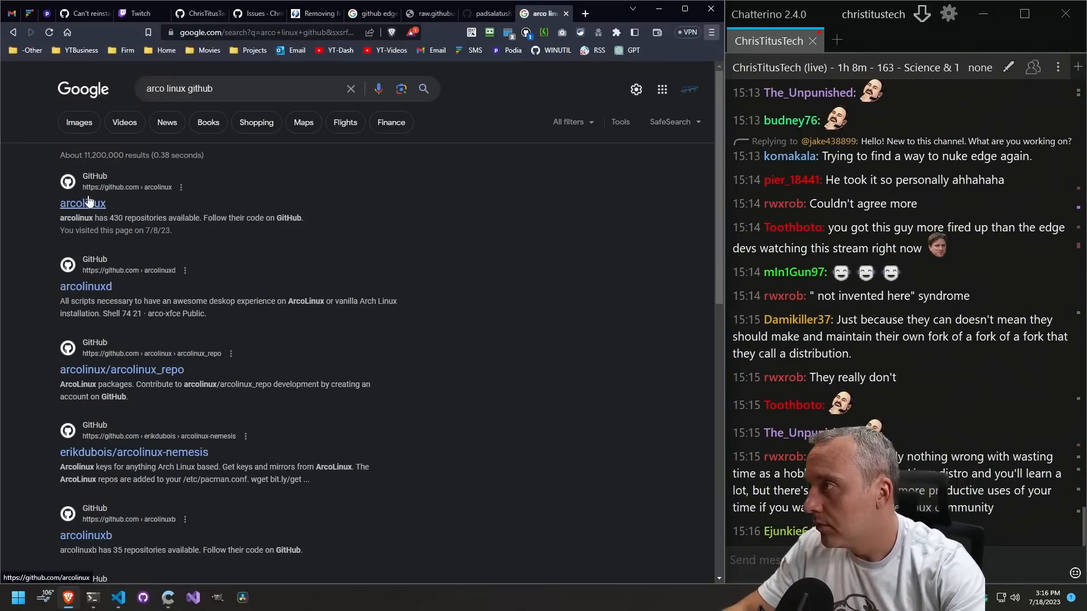
pyautogui.click(83, 203)
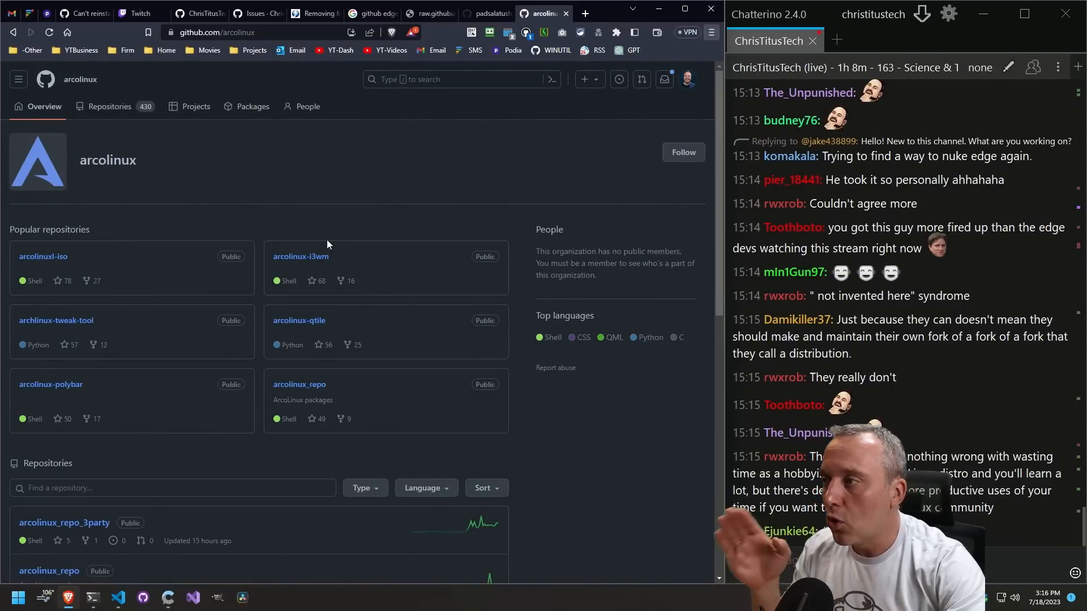
# Open the arcolinux-i3wm repository from the Popular repositories cards.
pyautogui.click(302, 256)
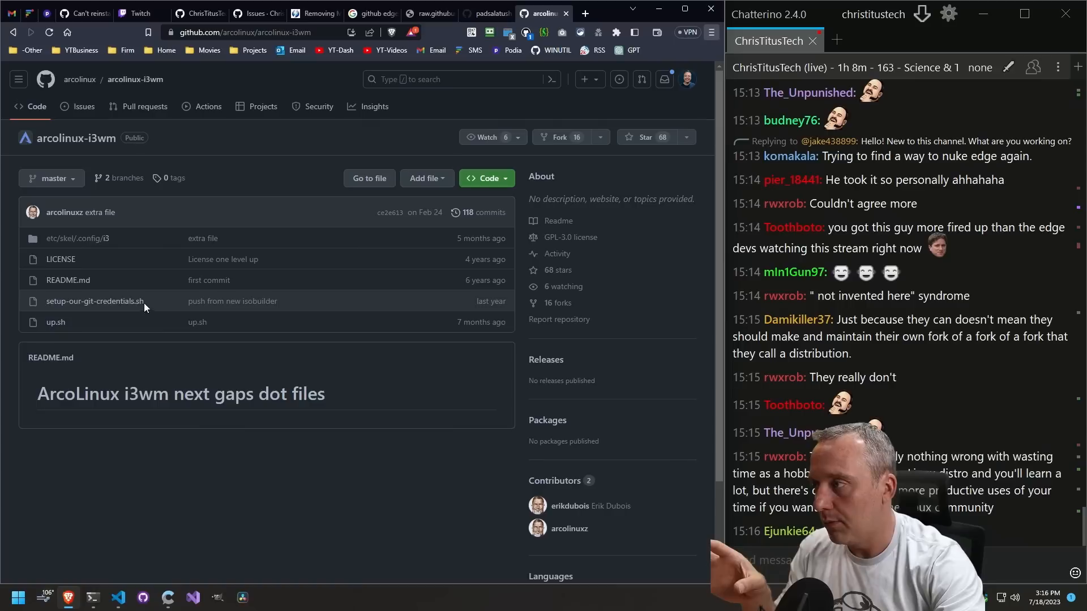
pyautogui.moveTo(199, 360)
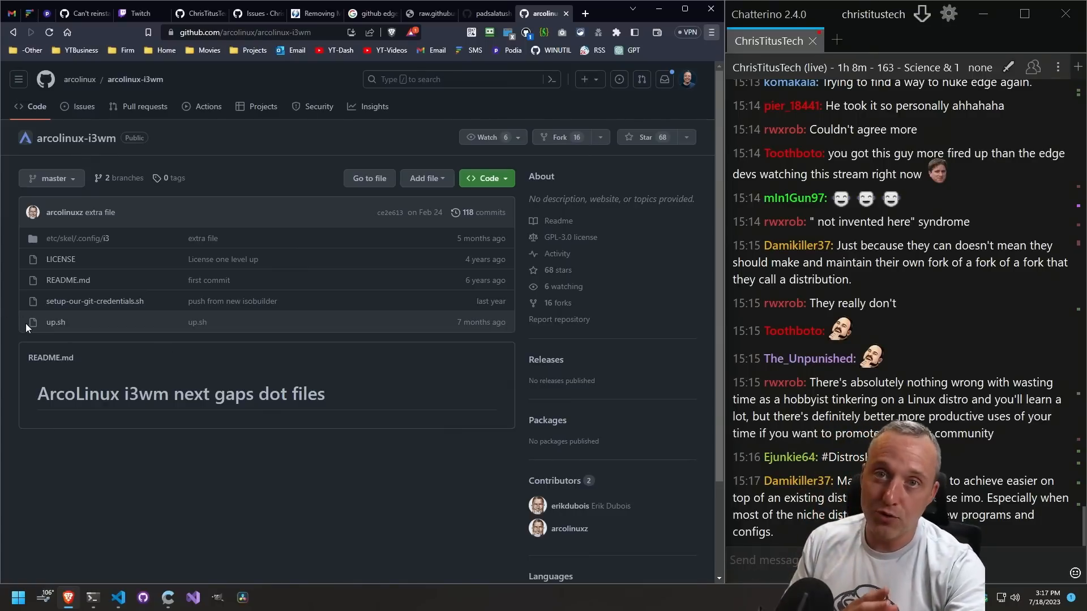
# View the up.sh bash script, browsing its context menu and the browser's main menu.
pyautogui.click(56, 321)
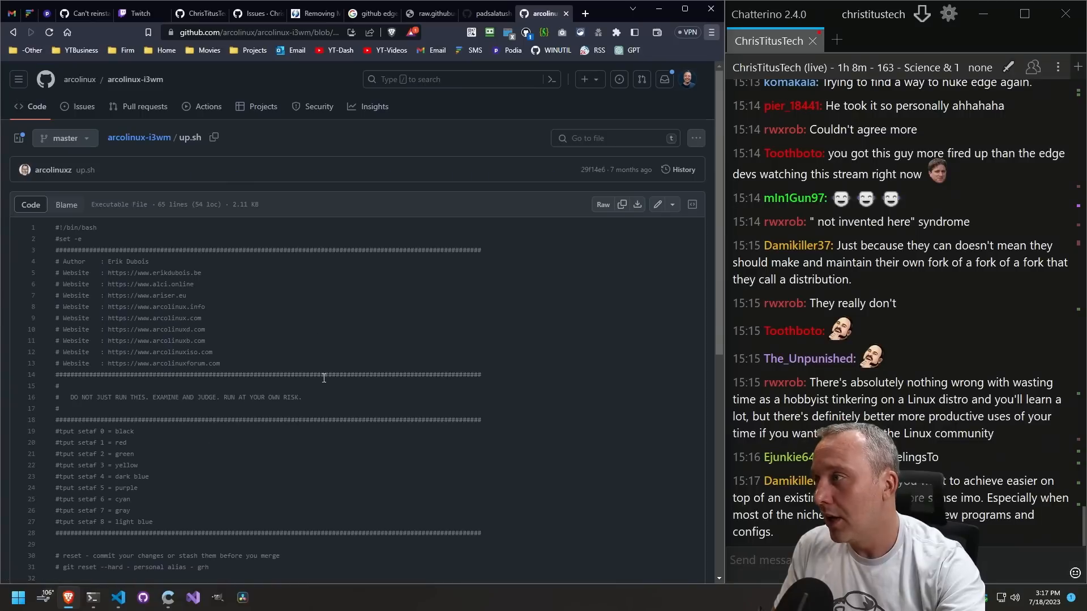
pyautogui.rightClick(323, 378)
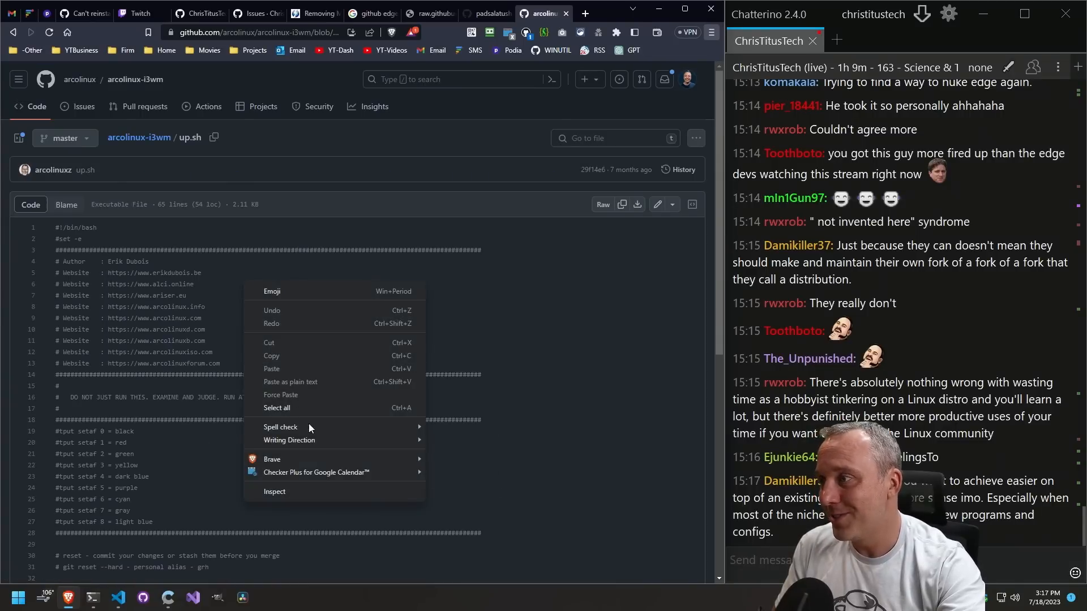
pyautogui.click(281, 427)
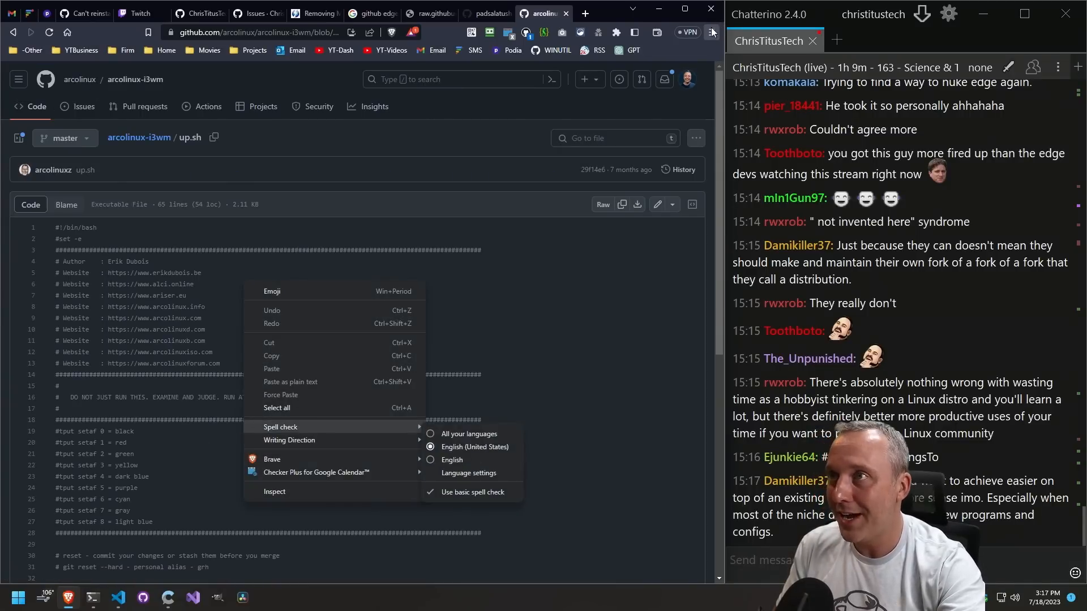
pyautogui.click(711, 31)
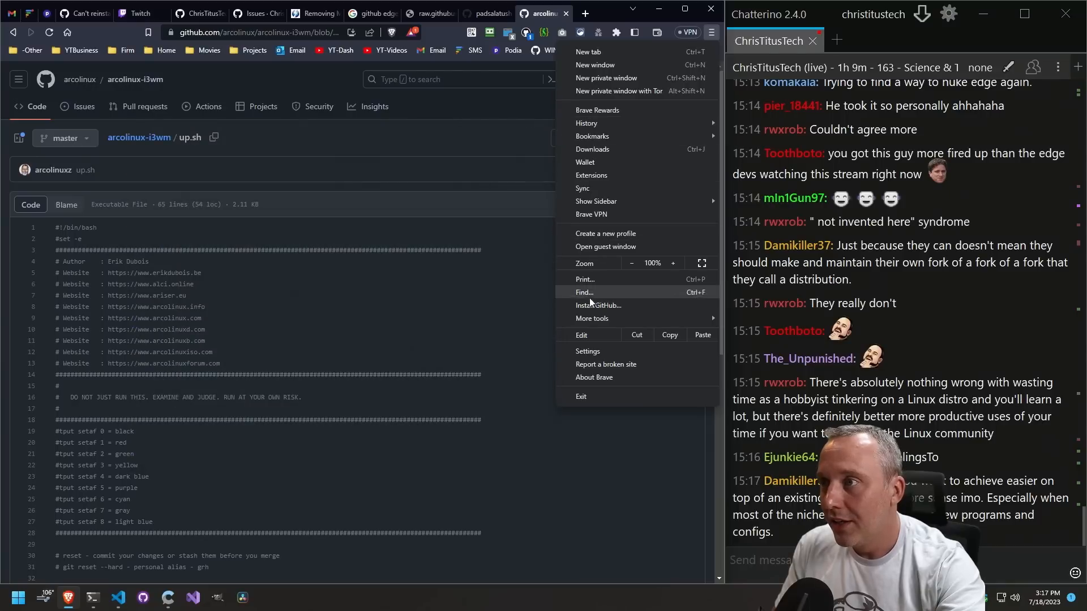
pyautogui.click(295, 152)
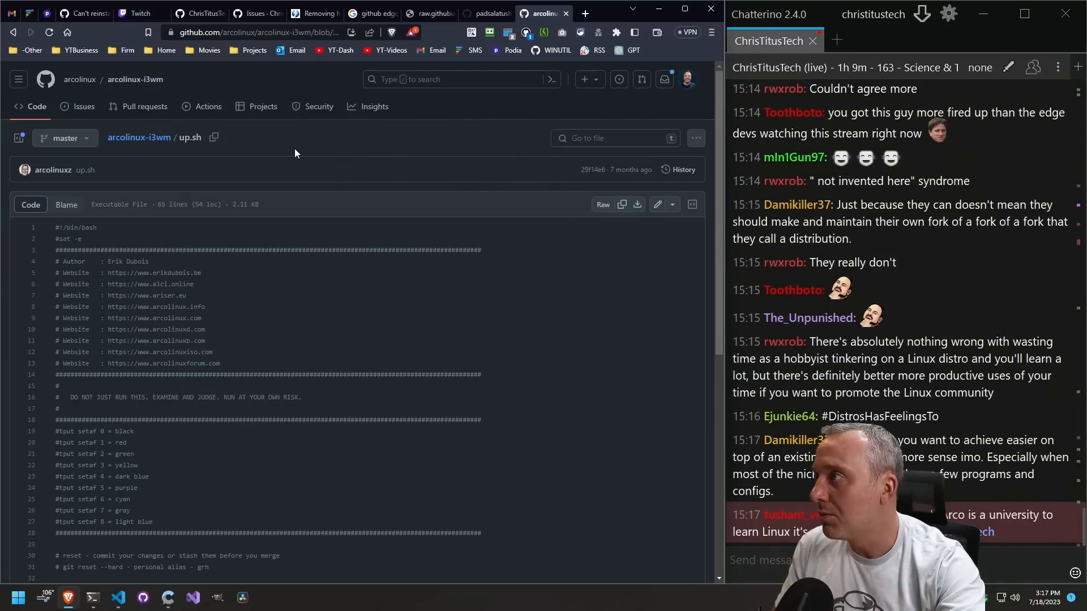
# Start saving the page with Ctrl+S, then cancel the Save As dialog without saving.
pyautogui.press('ctrl+s')
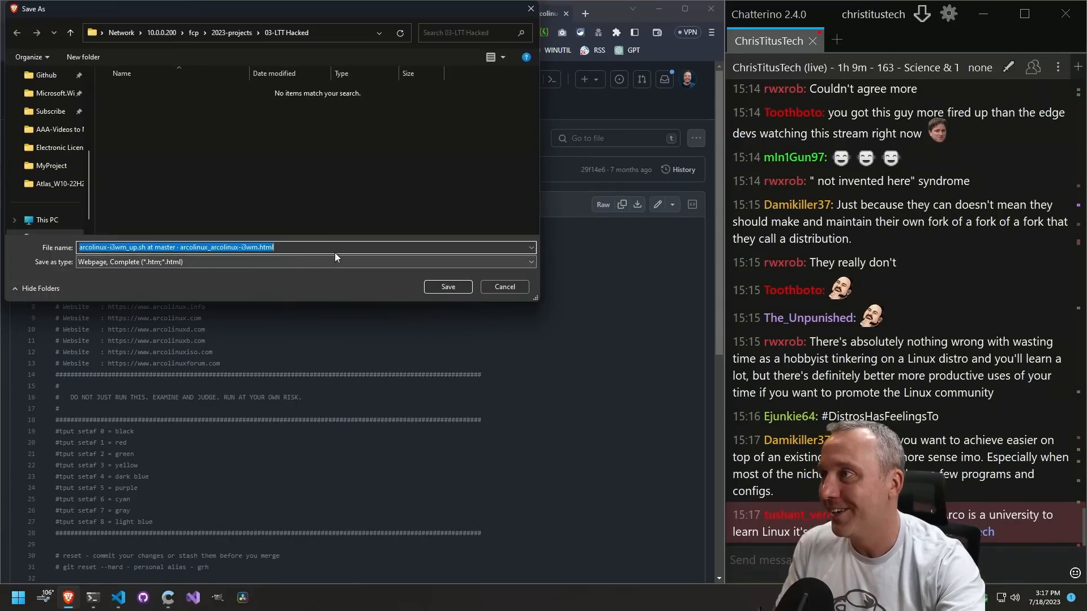
pyautogui.click(504, 286)
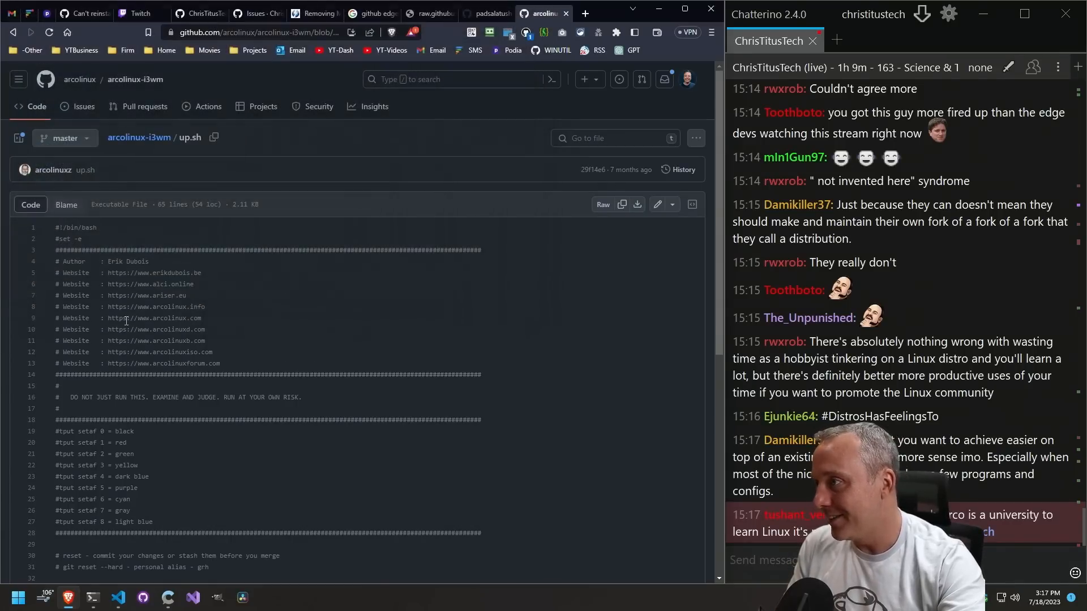
# Switch back to the padsalatushal Edge-Removal repository tab with its README.
pyautogui.click(601, 204)
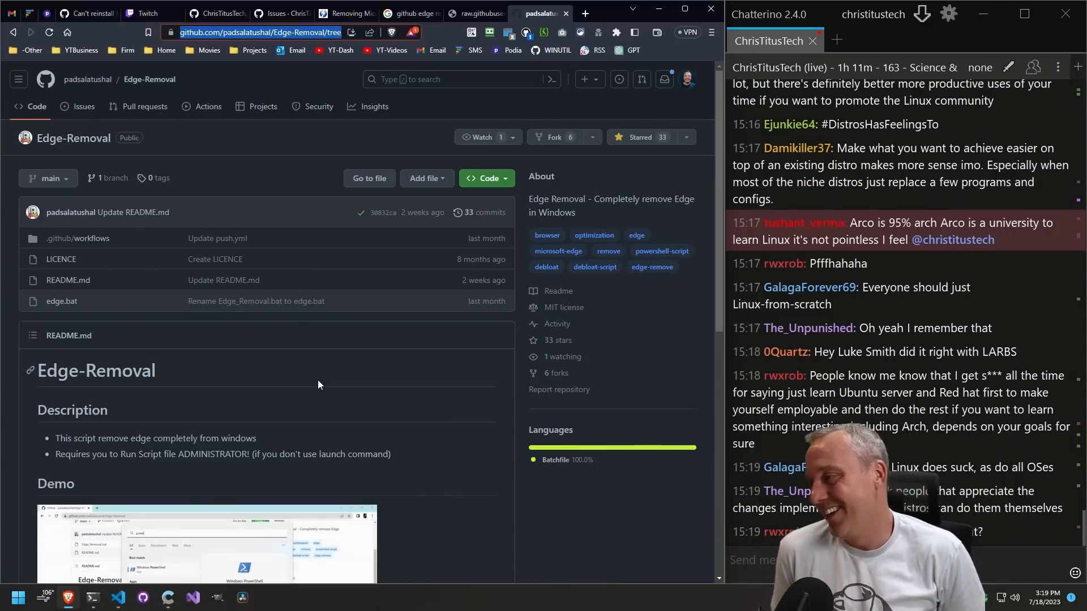
pyautogui.scroll(-3)
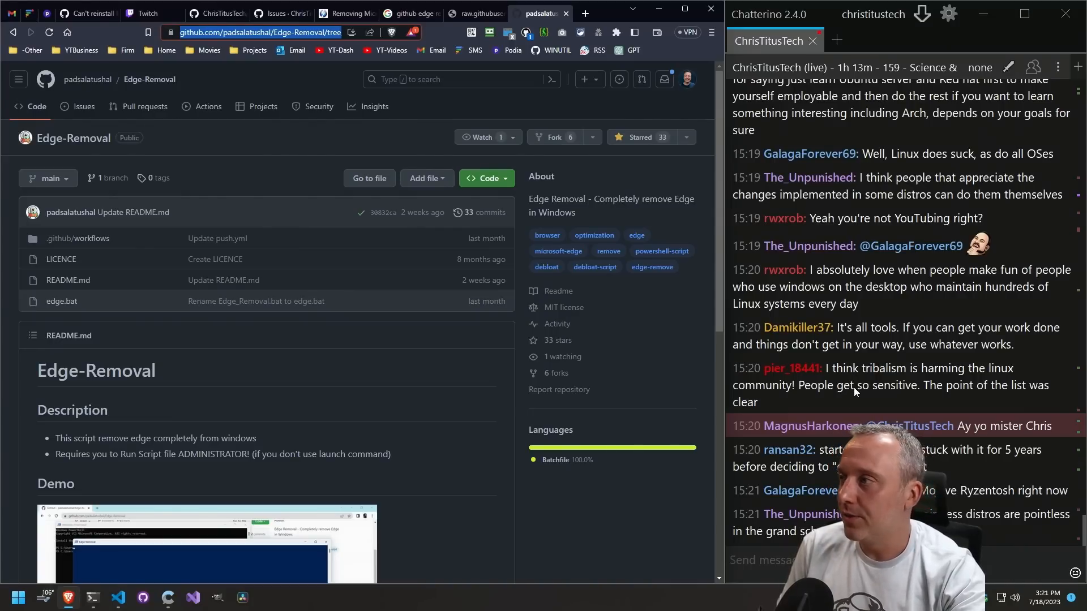
pyautogui.scroll(-3)
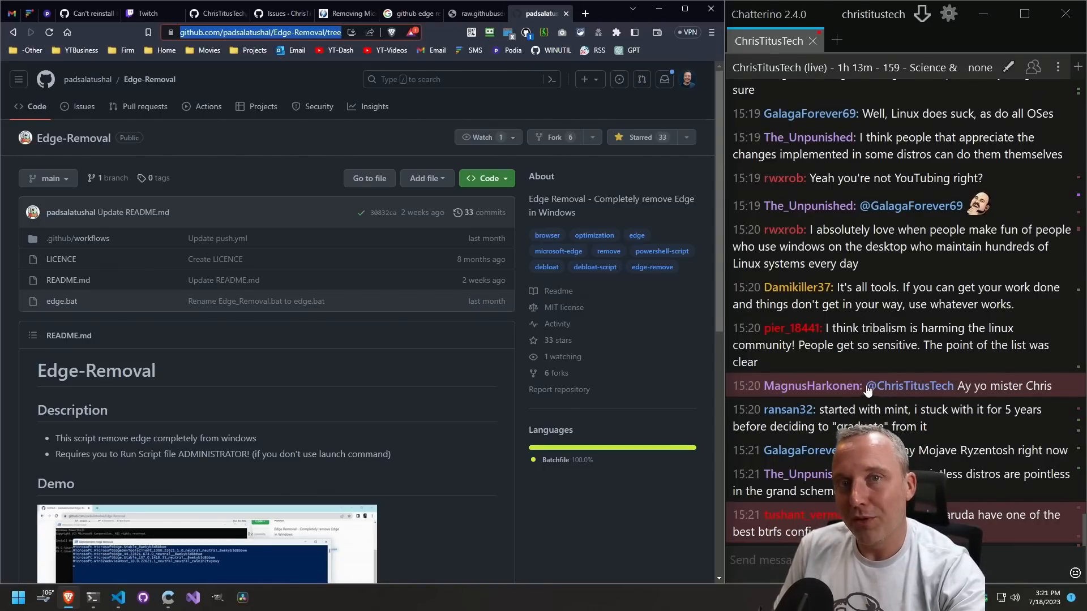
pyautogui.moveTo(863, 402)
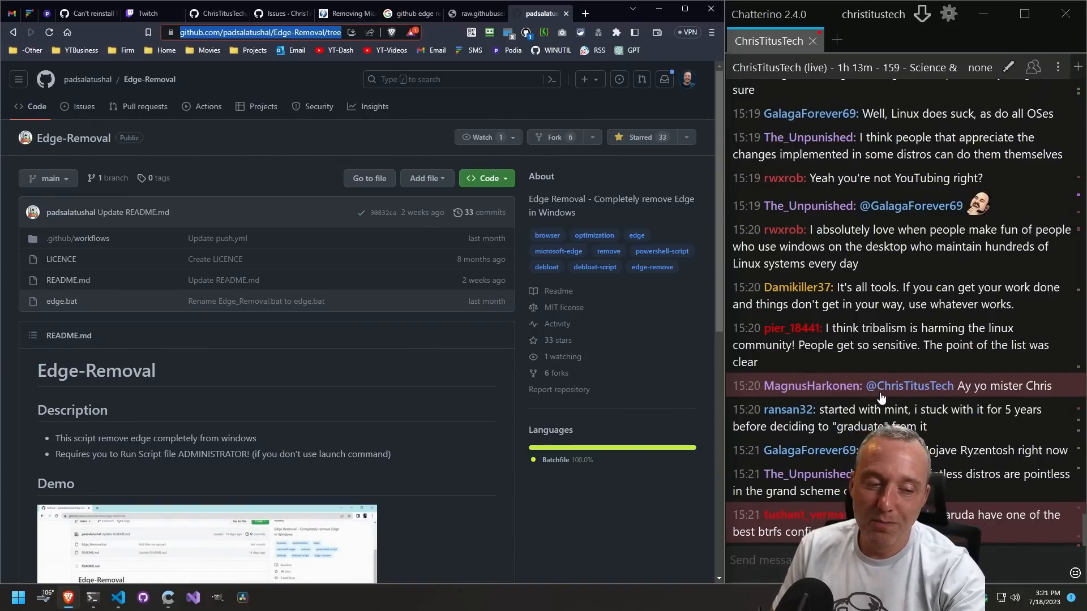
pyautogui.scroll(-3)
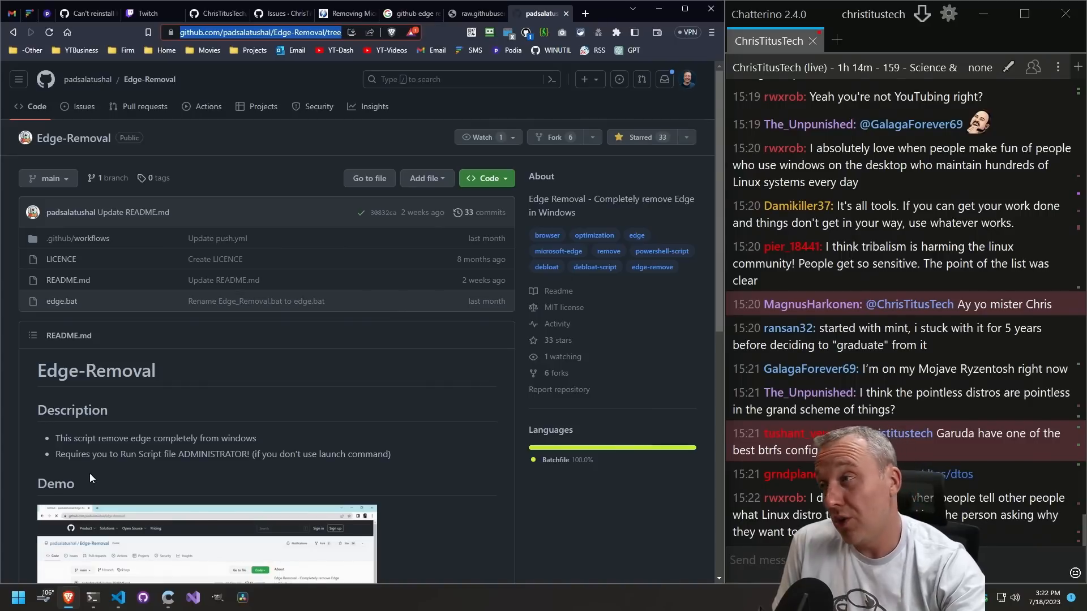
pyautogui.moveTo(98, 473)
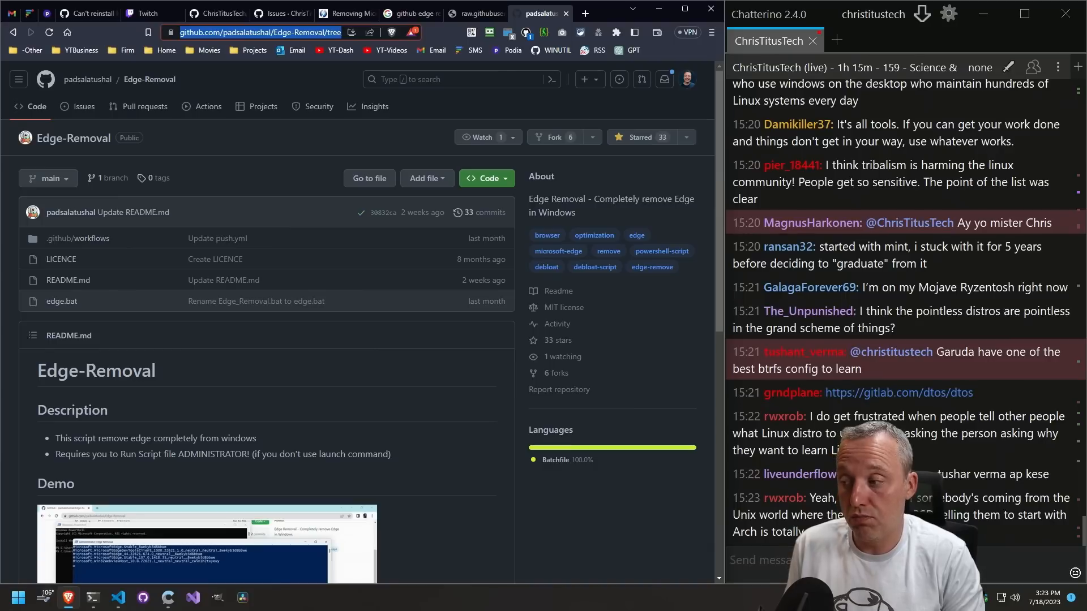
pyautogui.scroll(-3)
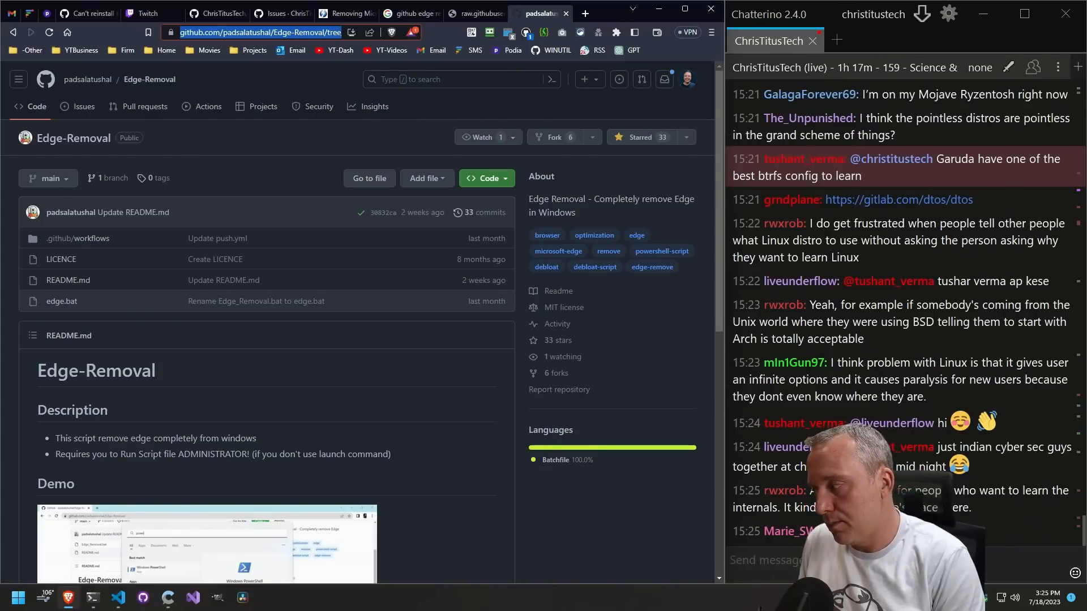
pyautogui.scroll(-3)
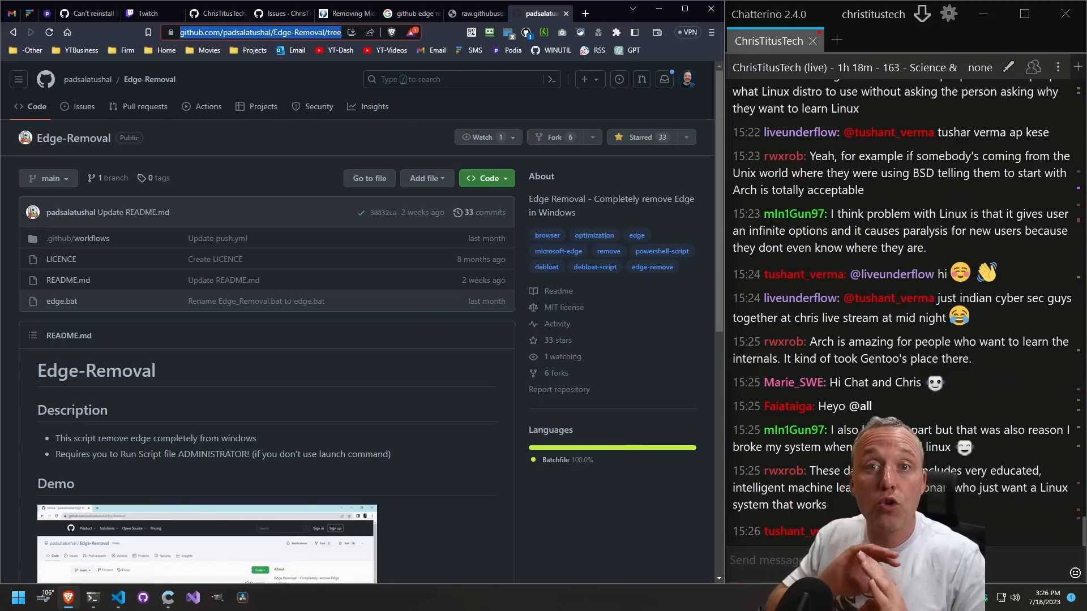
pyautogui.scroll(-3)
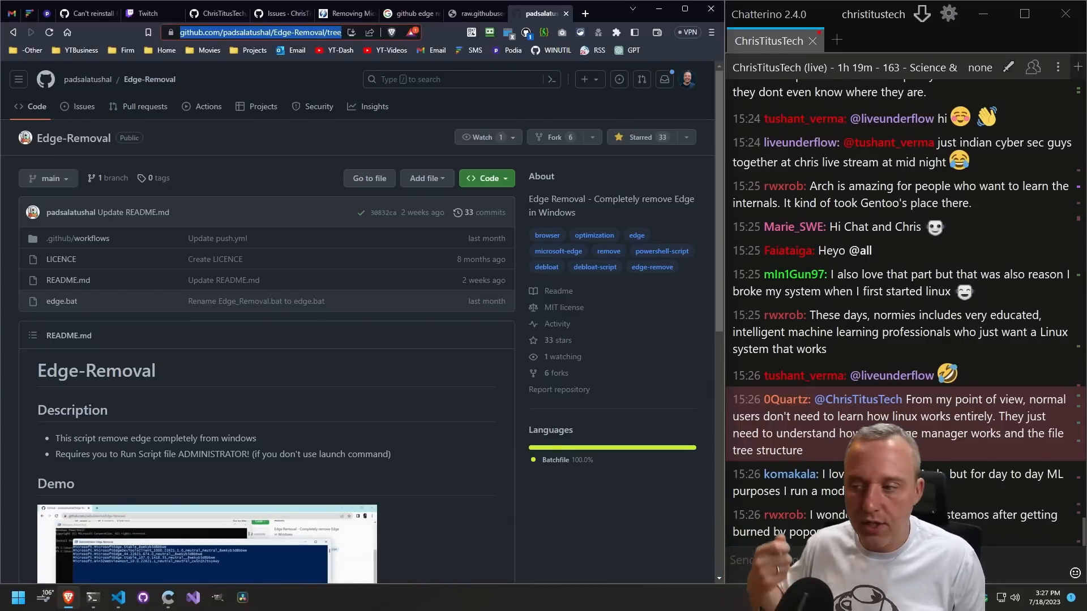
pyautogui.scroll(-3)
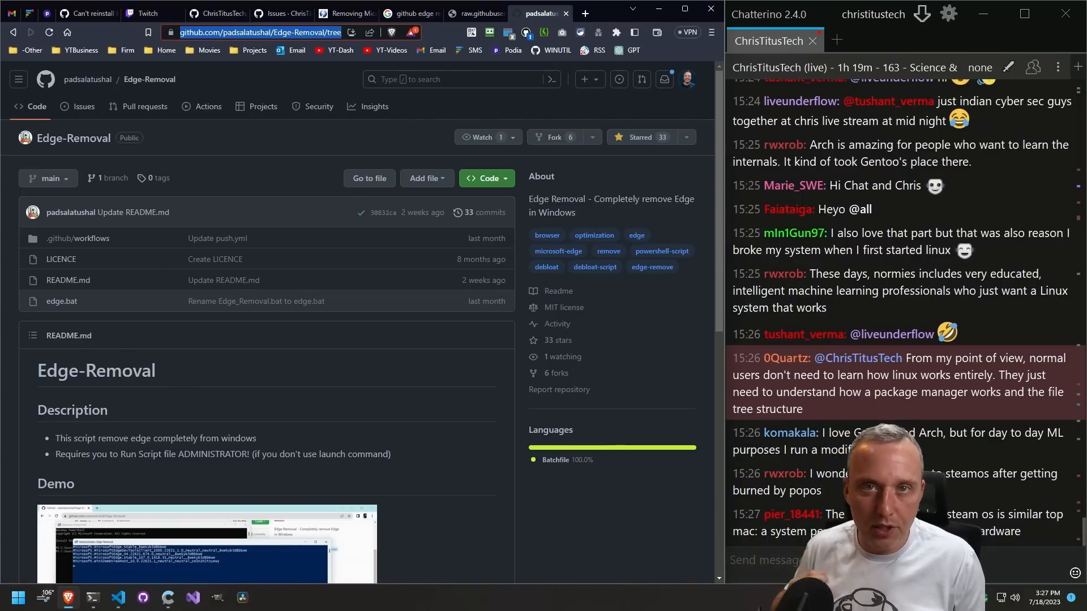